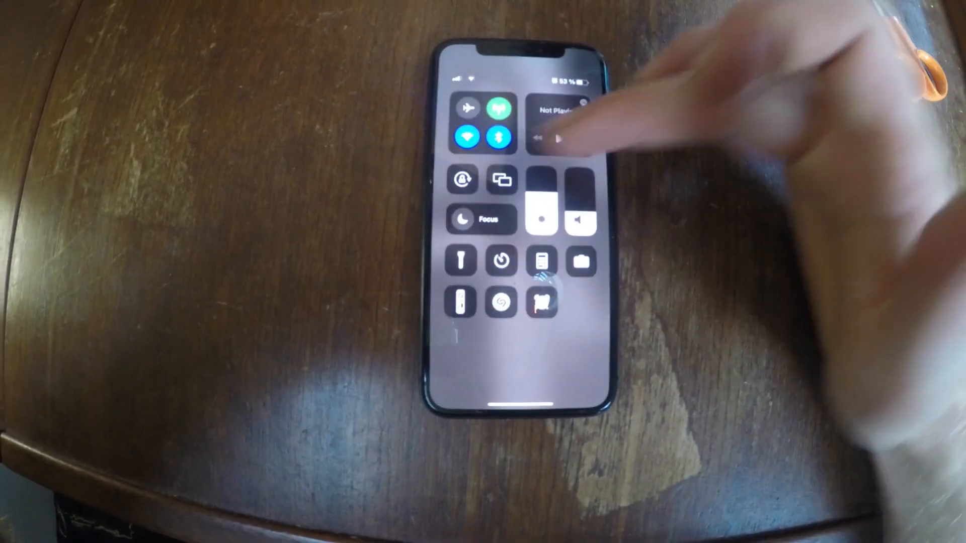
Expand the Wi-Fi control to show the list of nearby networks
click(462, 134)
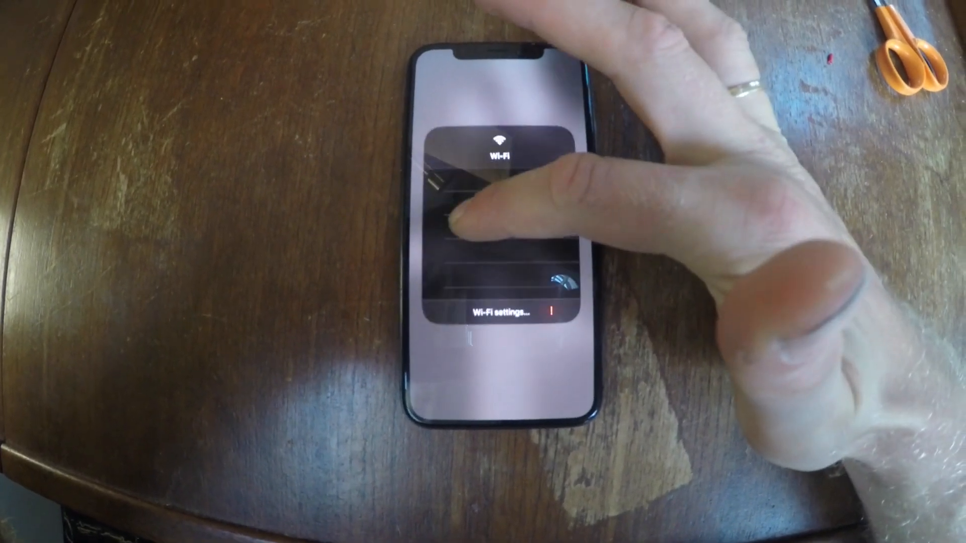